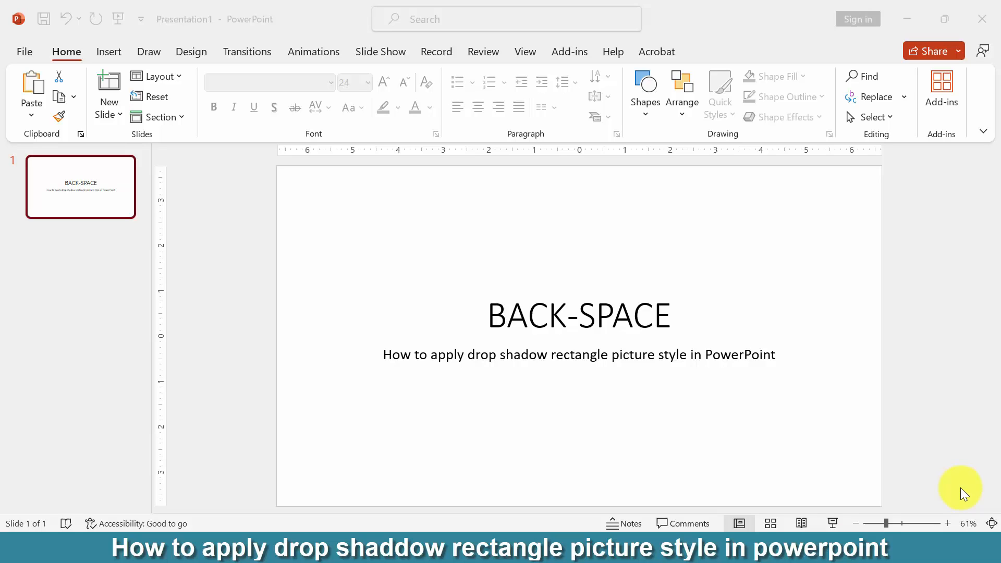
mouse_move(997, 349)
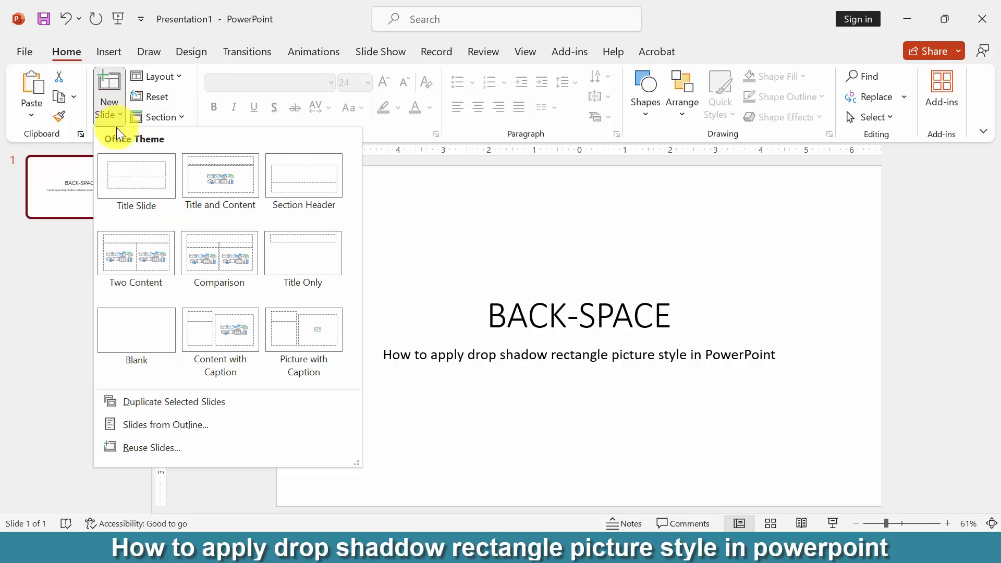
Add a blank second slide and choose the tree-in-field photo to insert from this device
click(135, 330)
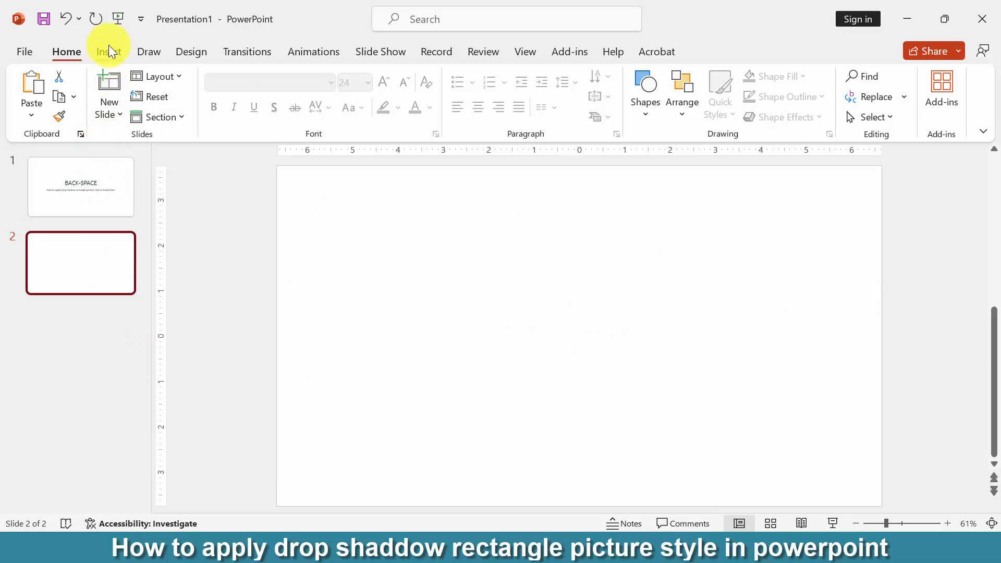
click(122, 90)
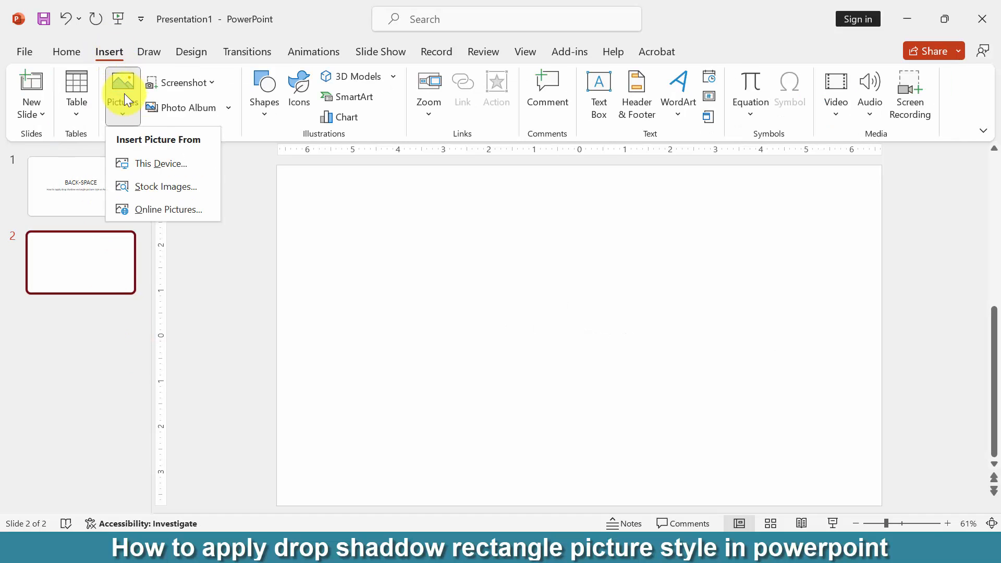
click(161, 164)
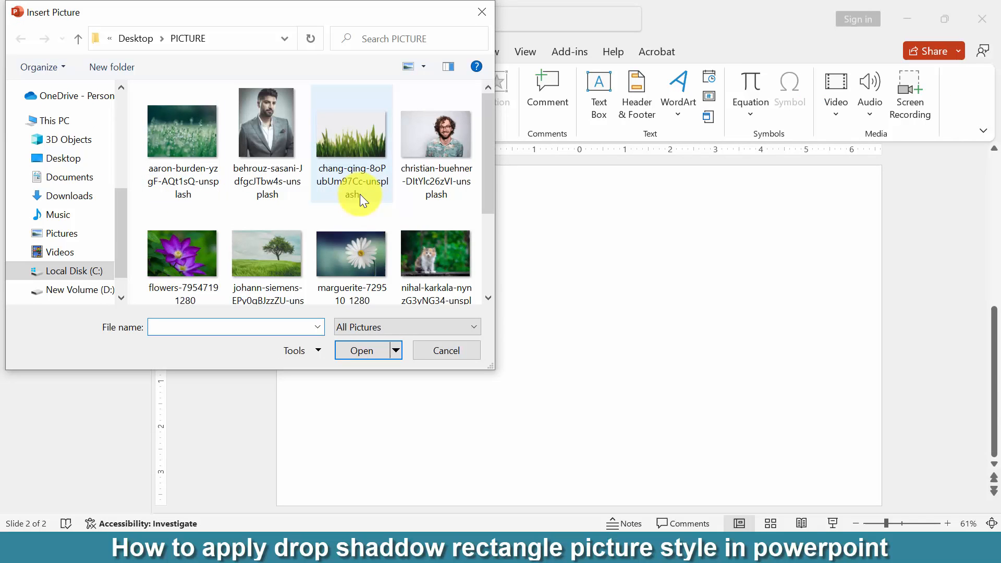
click(445, 351)
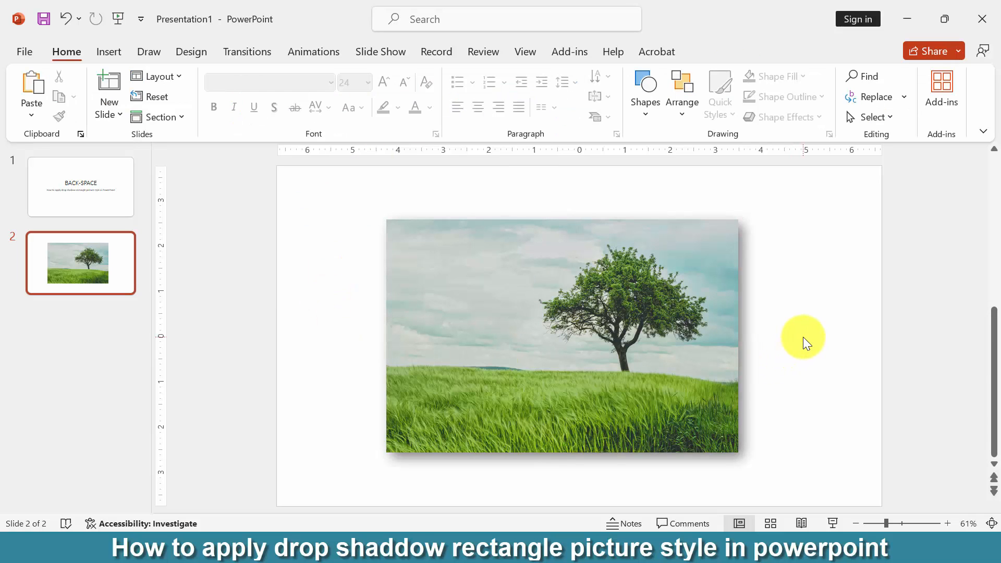
mouse_move(801, 336)
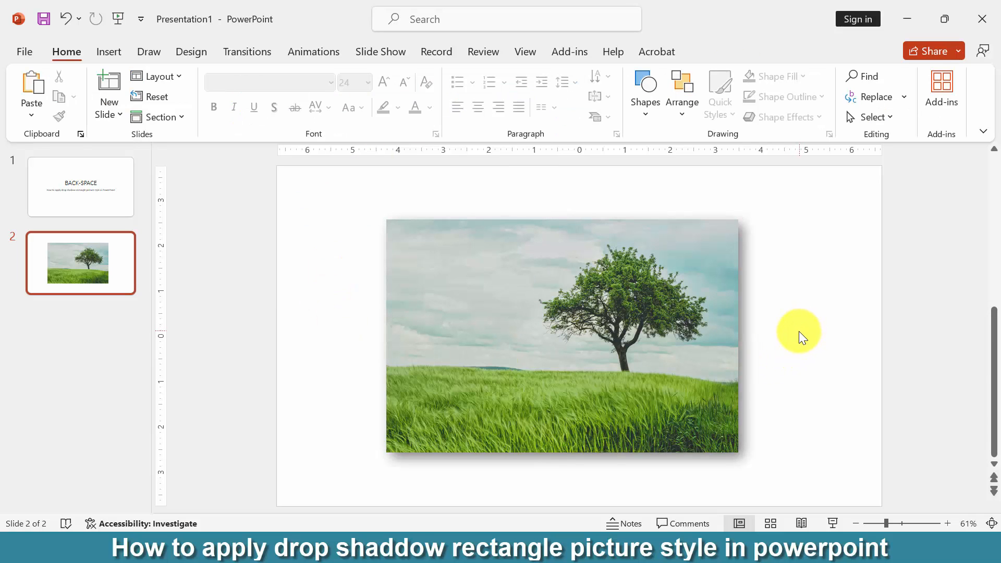